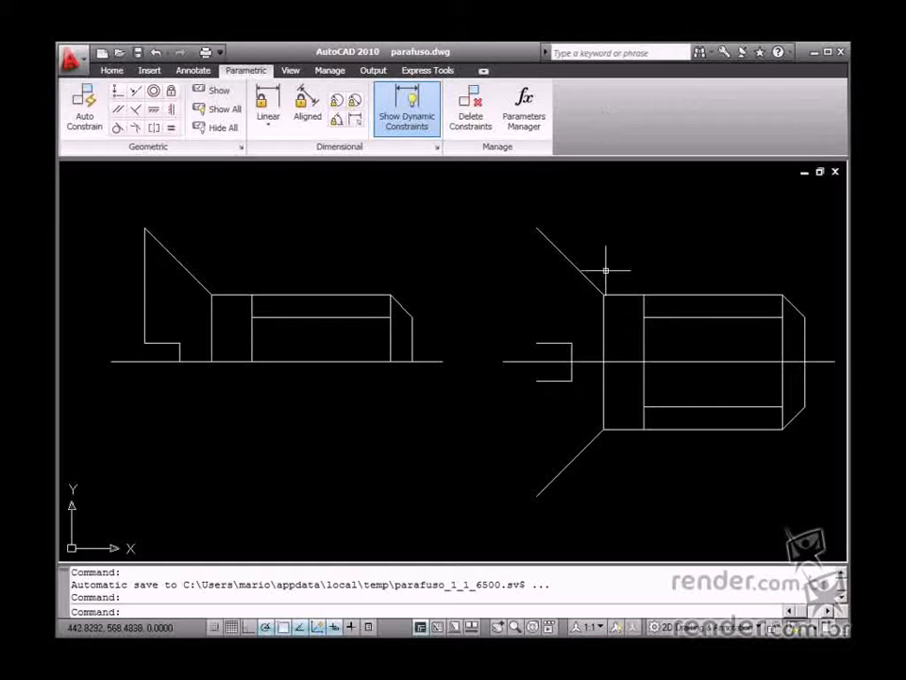
mouse_move(319, 300)
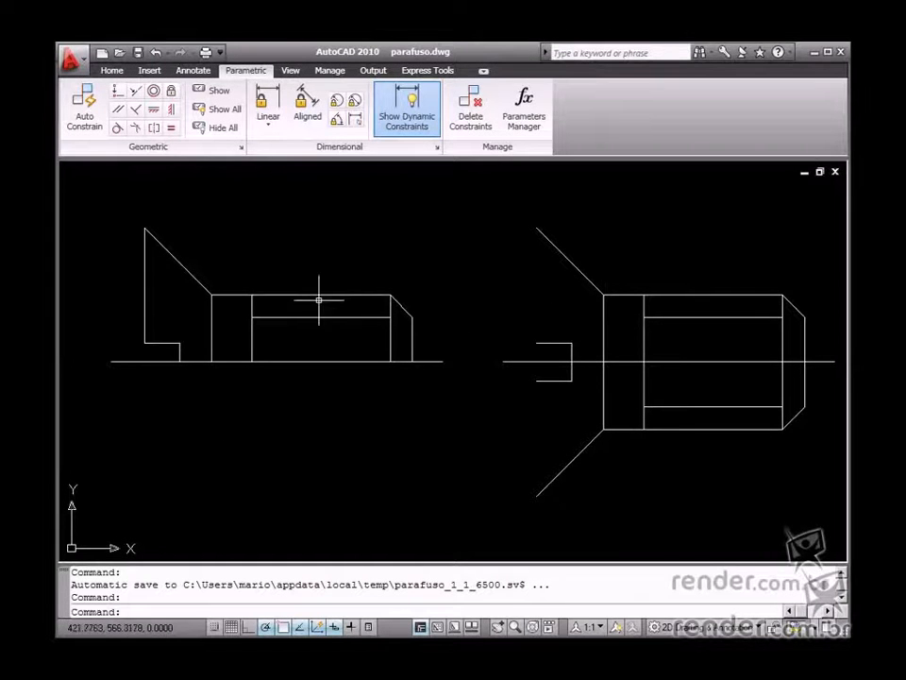
mouse_move(628, 348)
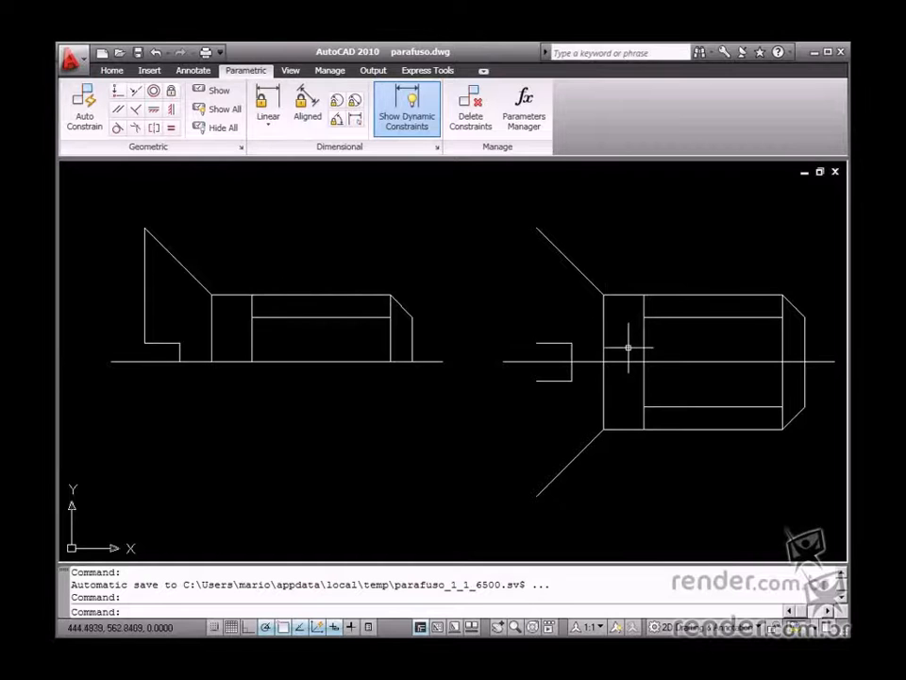
mouse_move(335, 289)
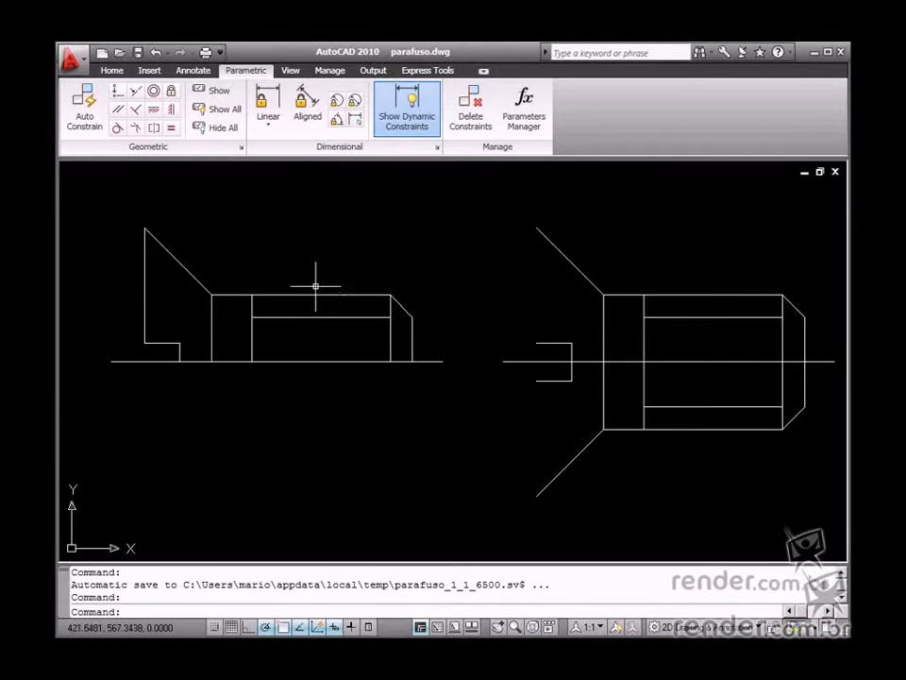
mouse_move(274, 278)
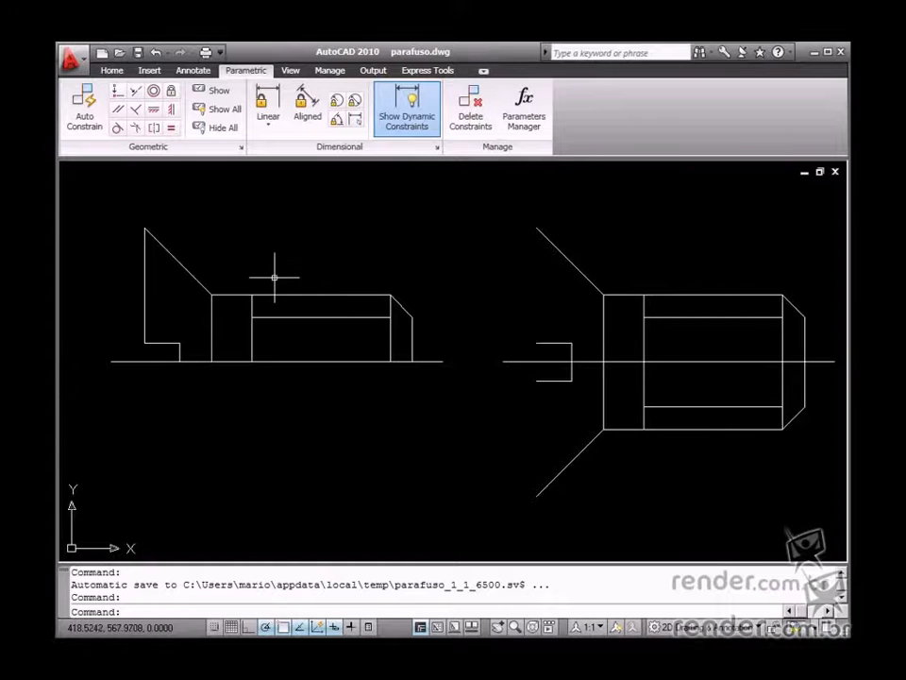
mouse_move(439, 371)
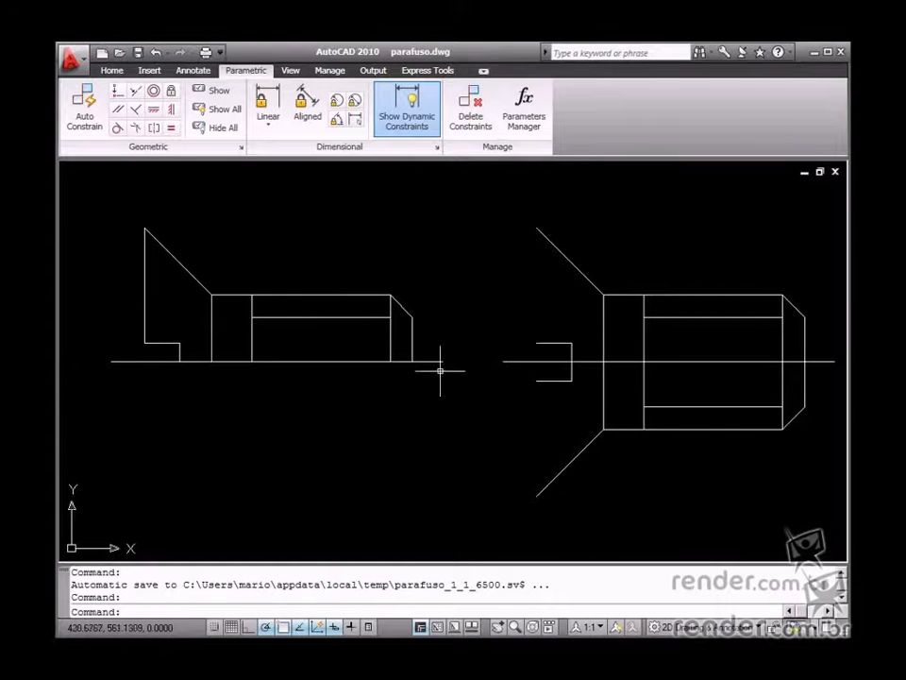
mouse_move(555, 257)
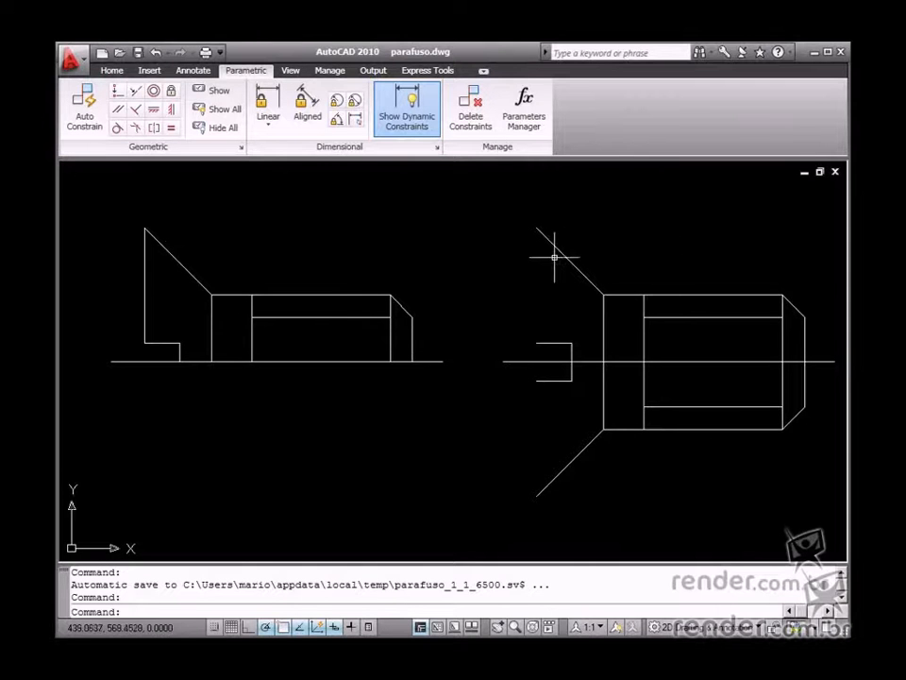
Switch the ribbon from the parametric tools to the Home drawing and editing tools.
click(111, 70)
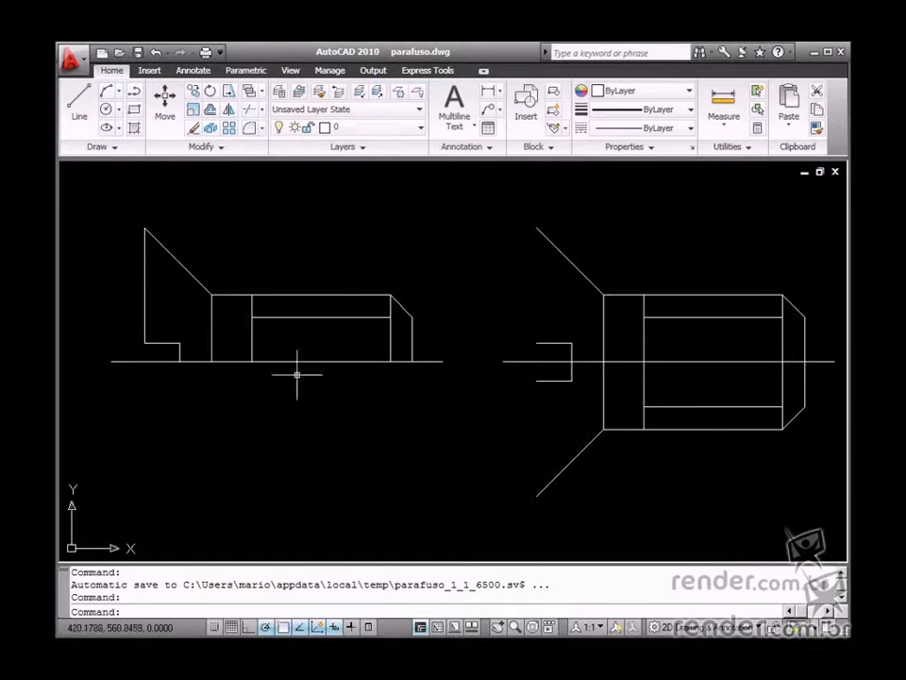
mouse_move(371, 368)
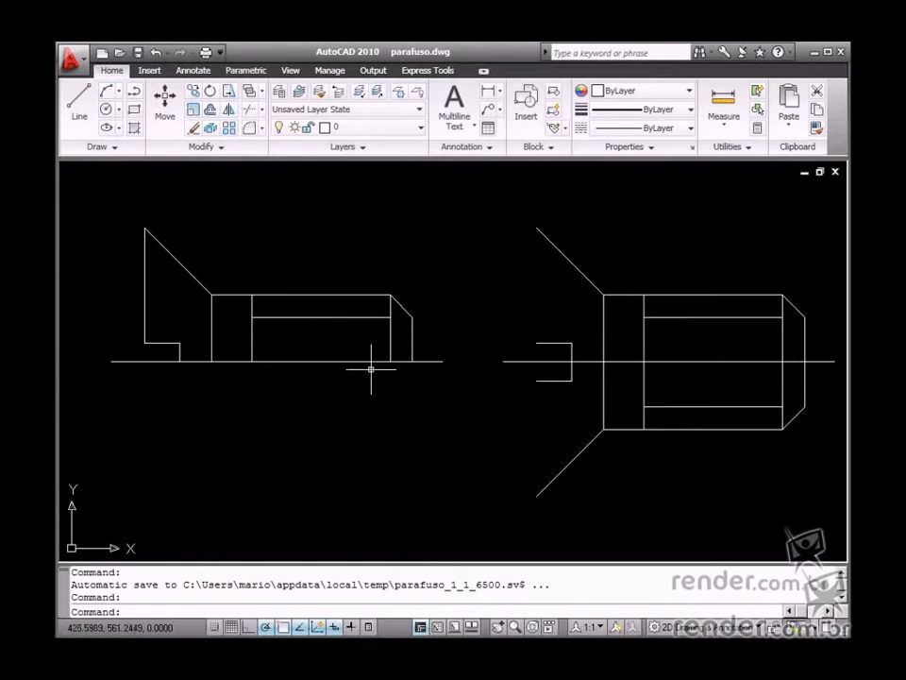
mouse_move(267, 328)
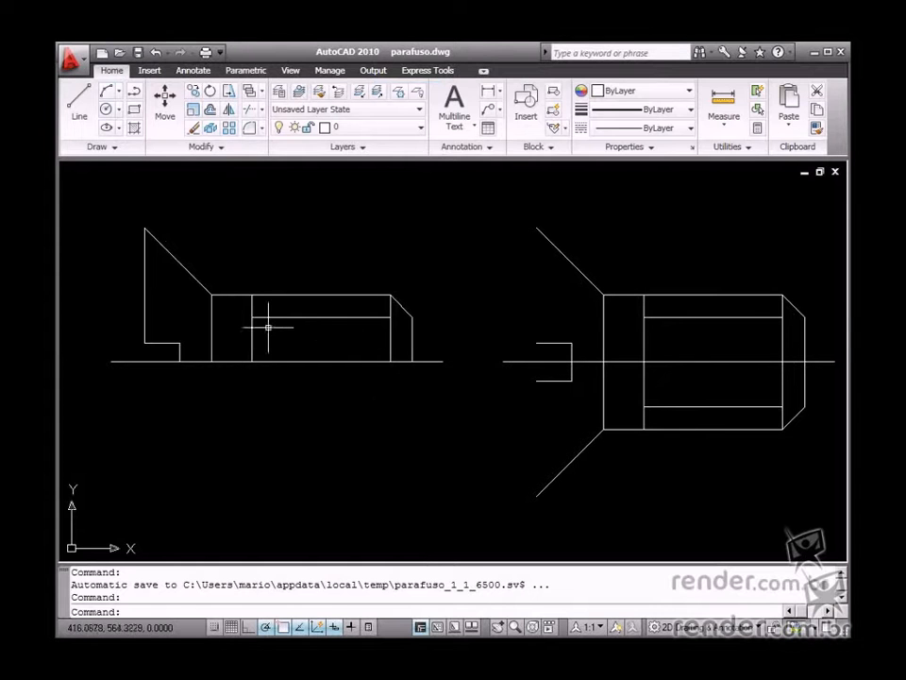
mouse_move(428, 382)
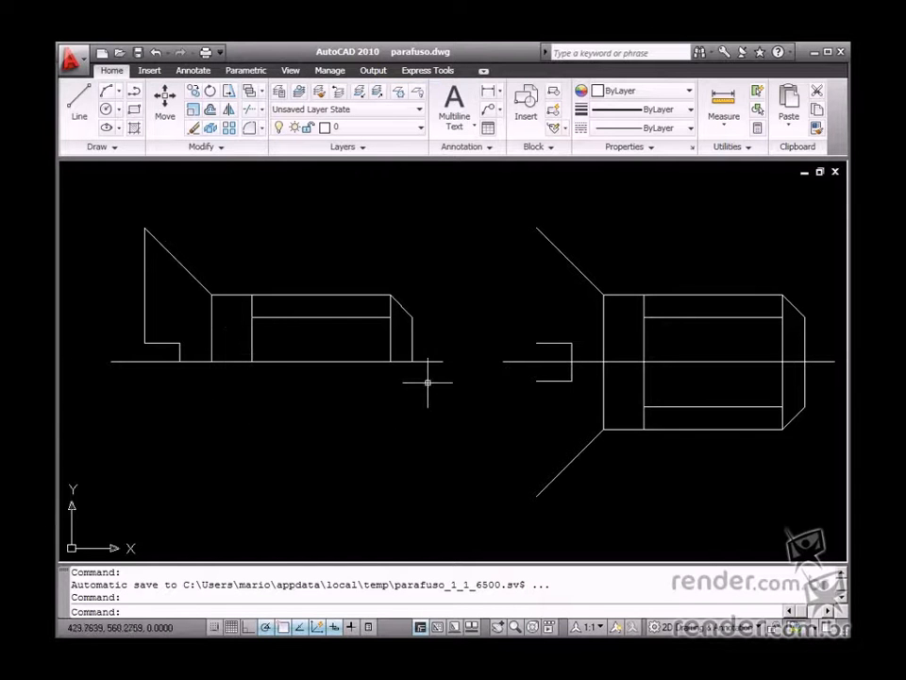
mouse_move(418, 361)
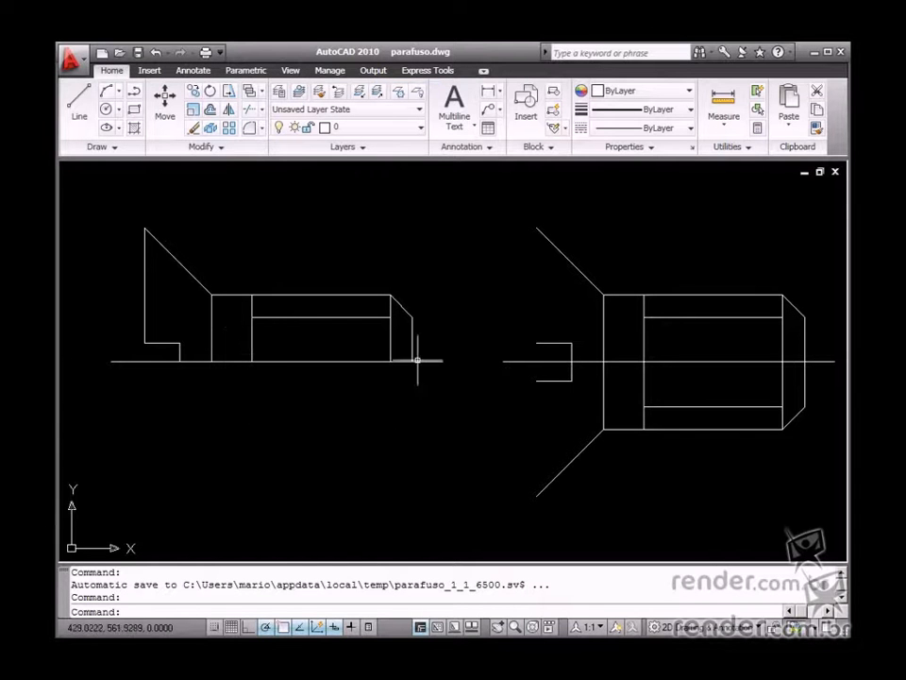
mouse_move(398, 351)
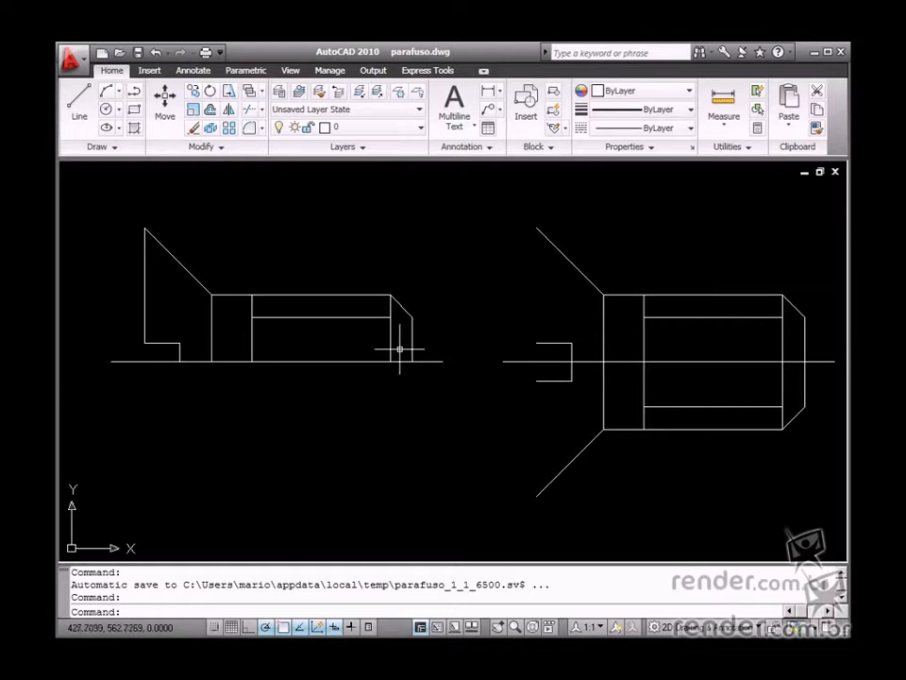
mouse_move(260, 170)
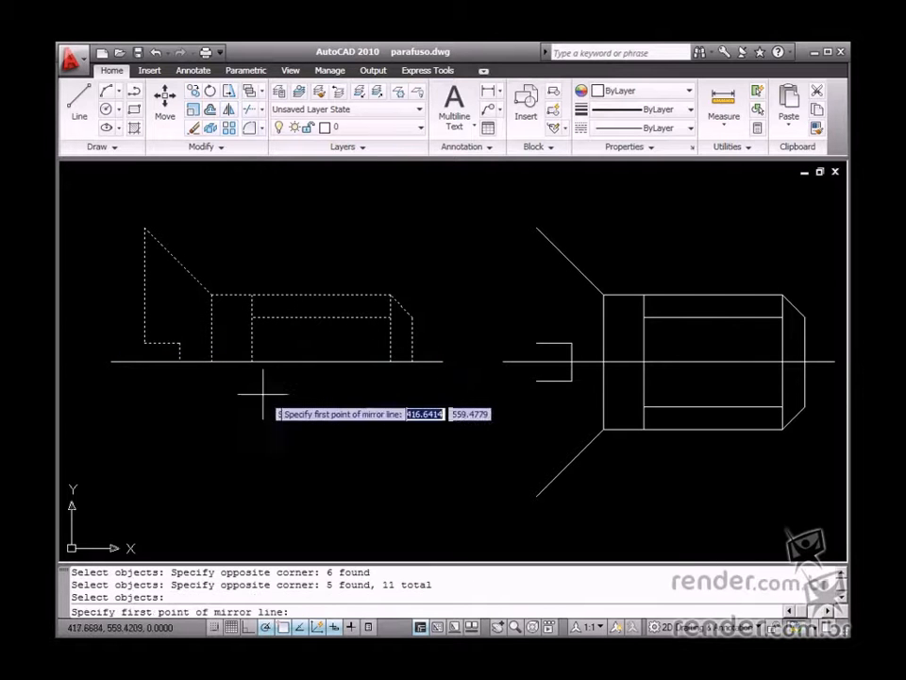
mouse_move(312, 392)
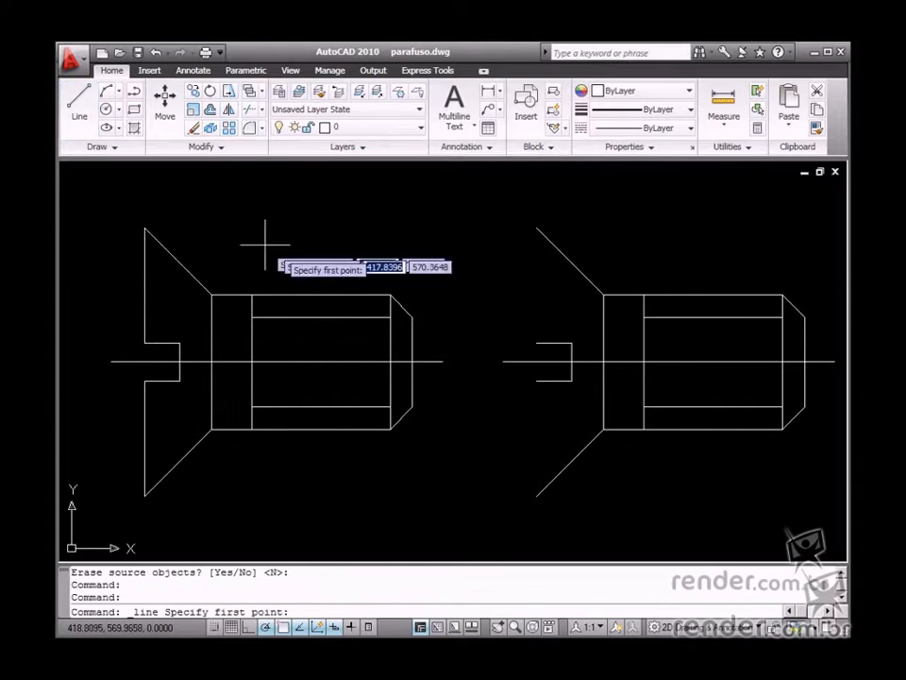
mouse_move(535, 227)
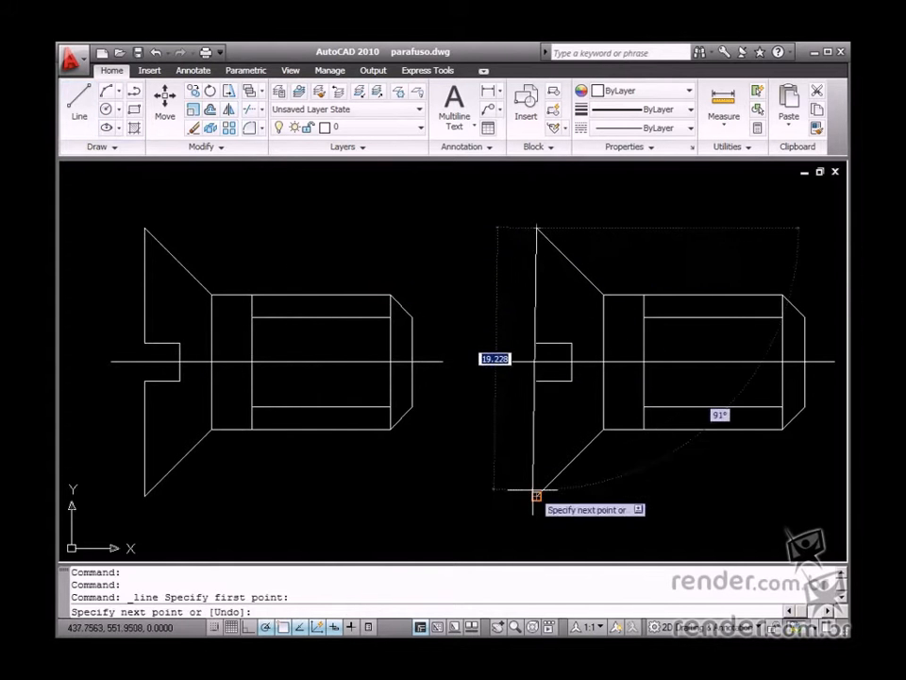
Finish drawing the vertical back edge closing the right screw's head.
key(Escape)
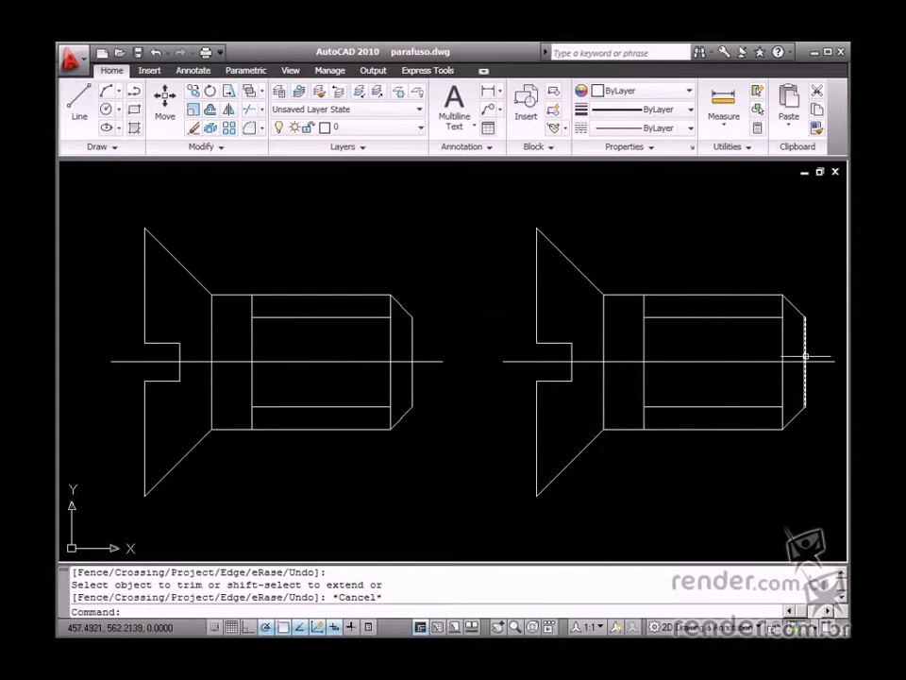
mouse_move(807, 357)
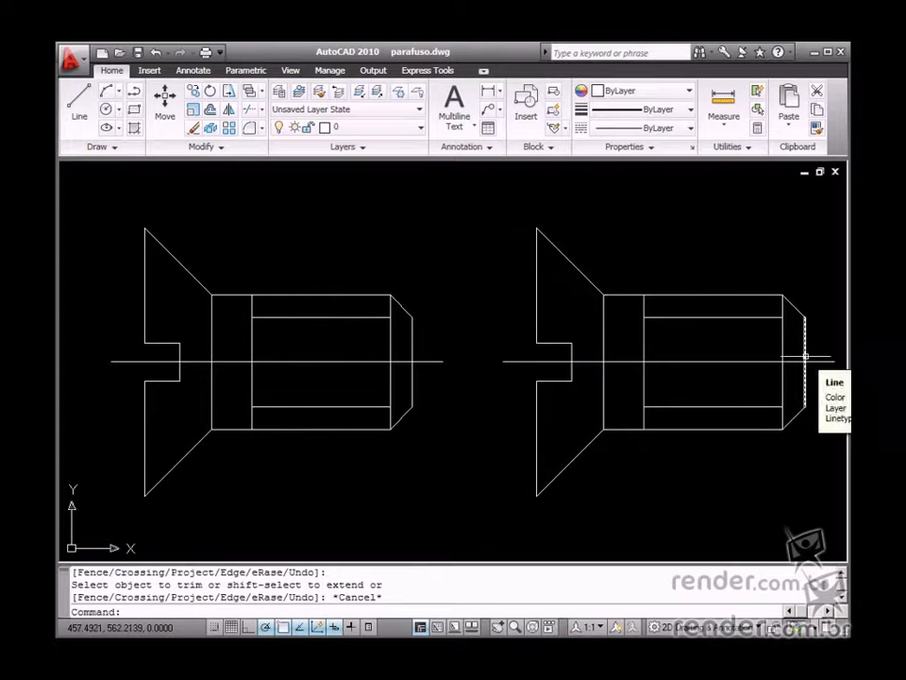
mouse_move(491, 316)
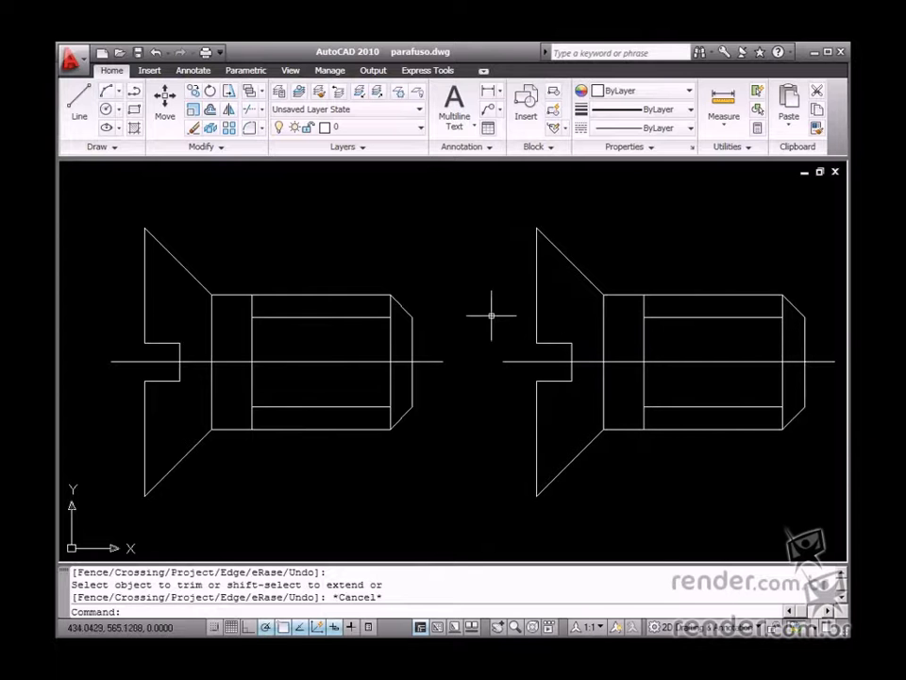
mouse_move(642, 275)
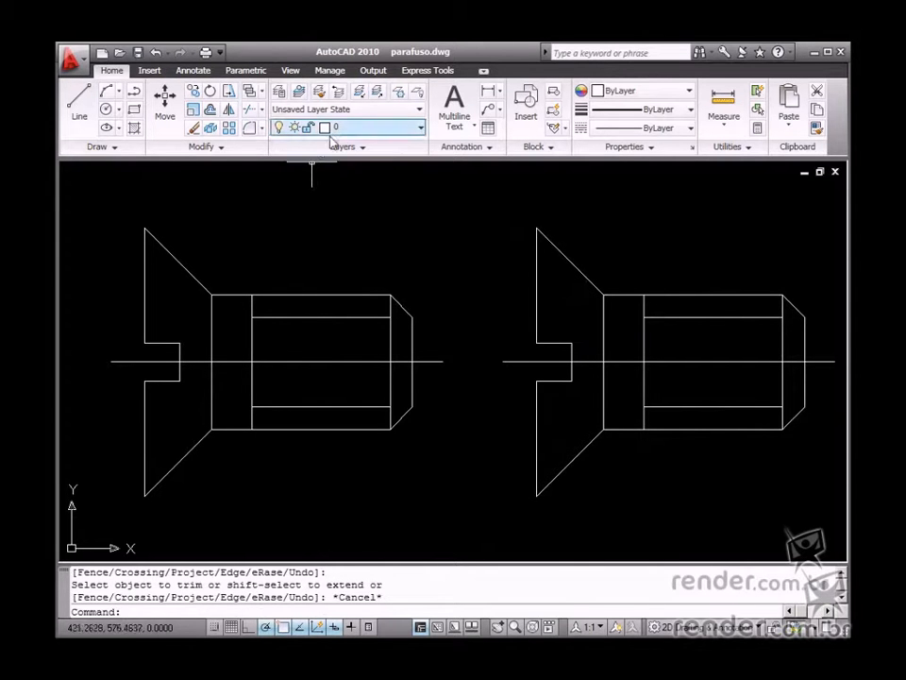
mouse_move(279, 92)
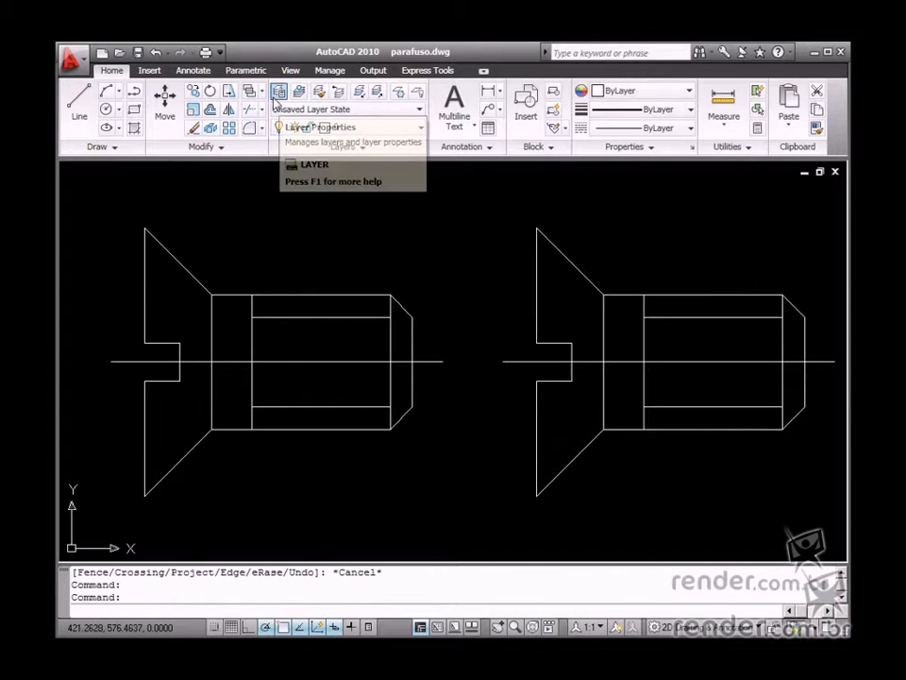
mouse_move(286, 295)
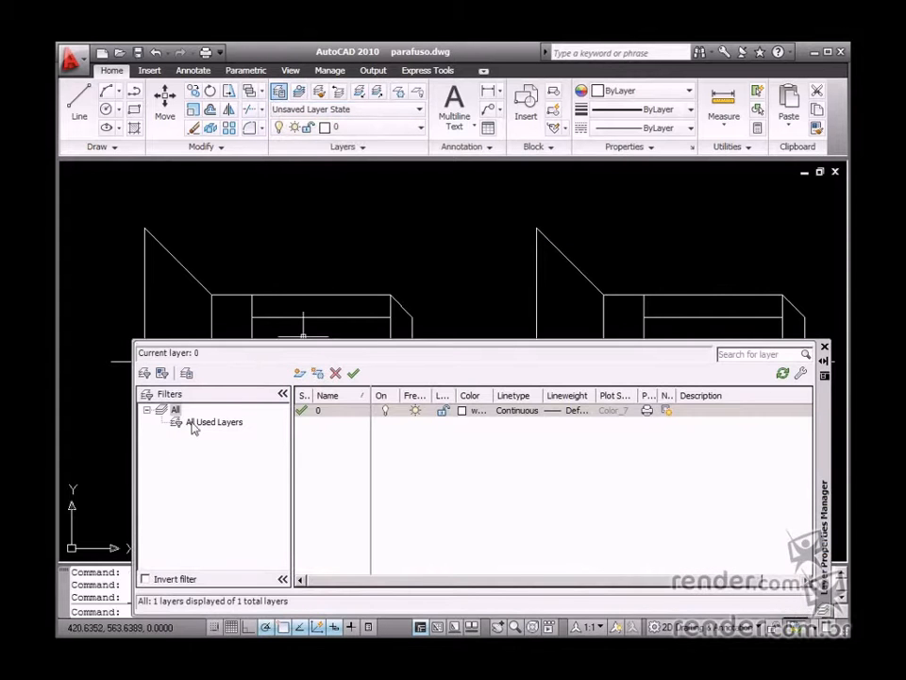
Add new layers, naming one contorno, and select the centro layer for editing.
click(298, 372)
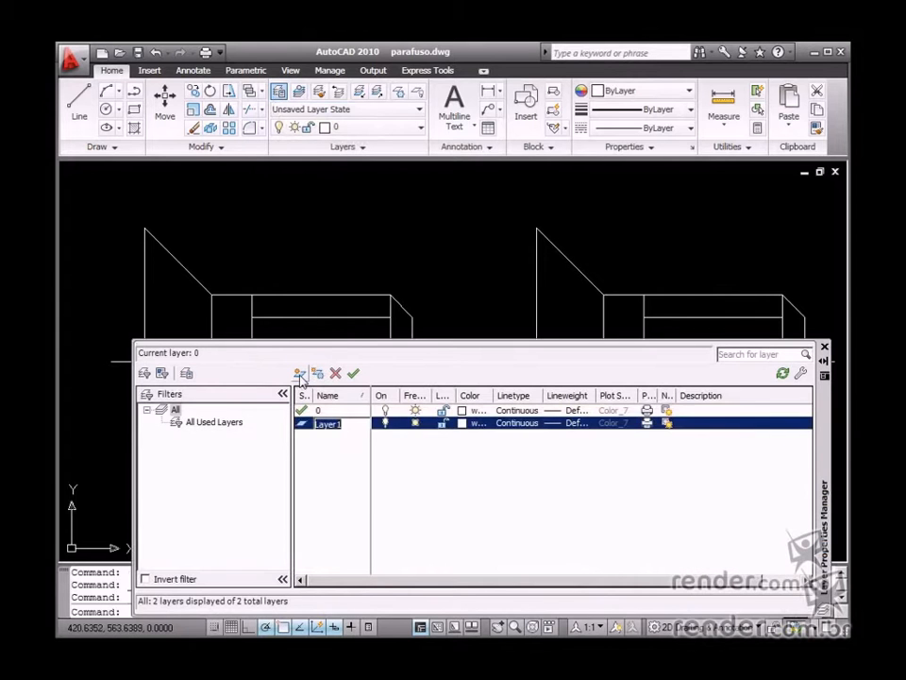
text(contorno)
text(filete)
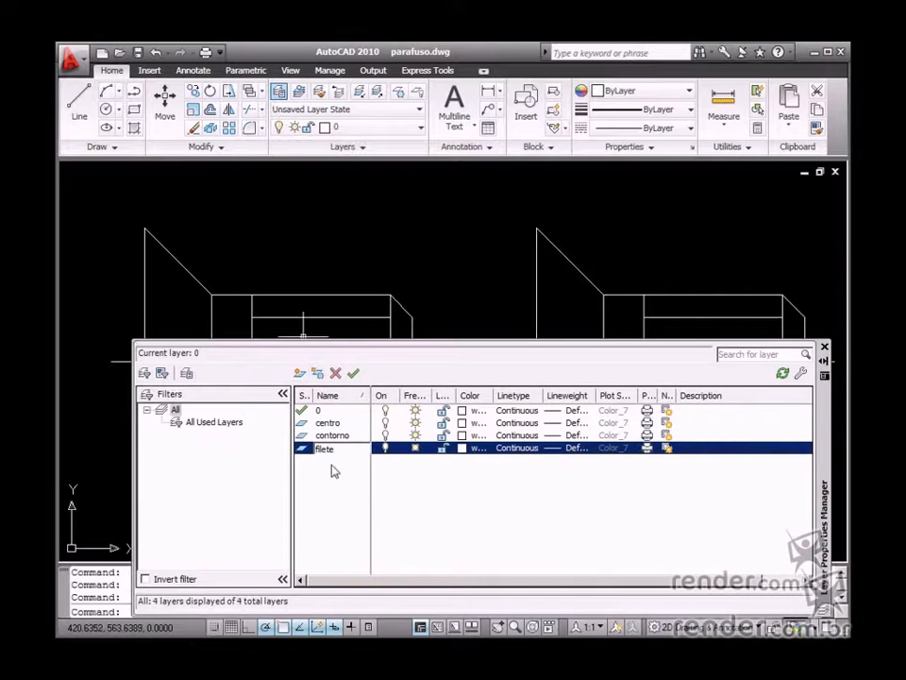
double_click(325, 447)
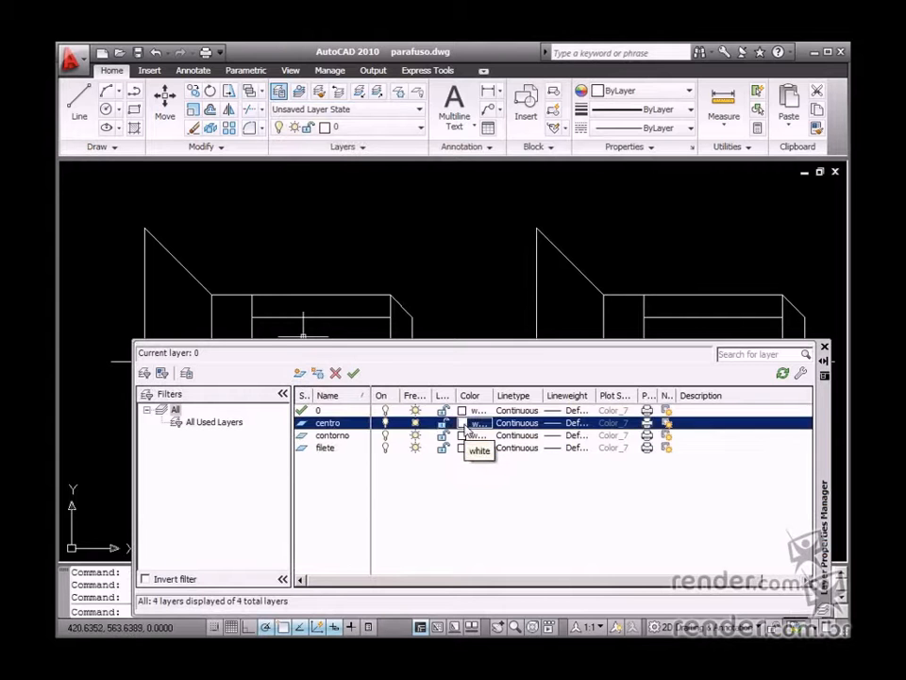
Make the centro layer green, then load DASHED and assign it to filete.
click(472, 422)
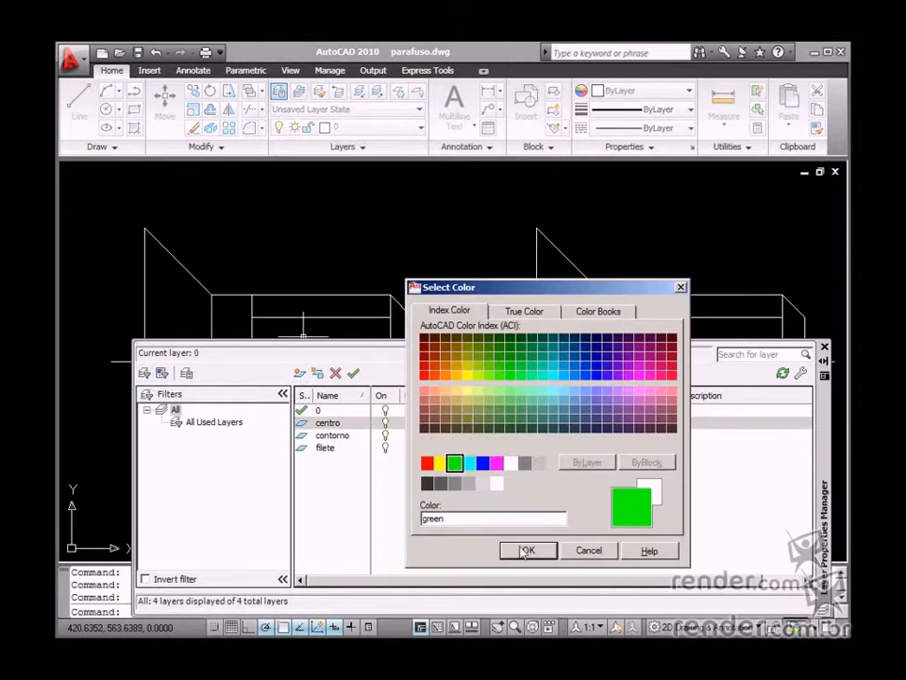
click(528, 550)
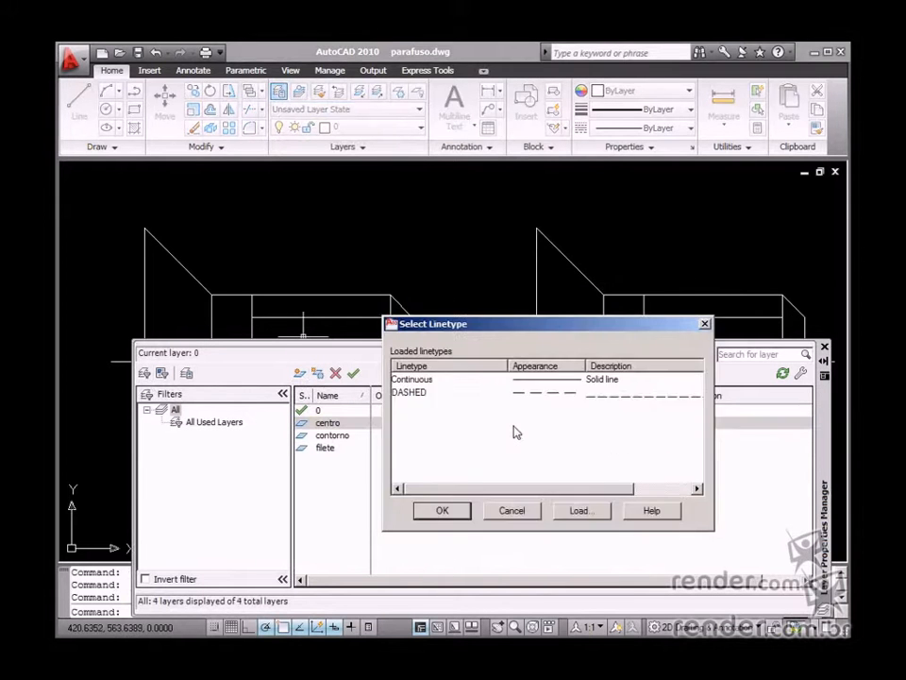
click(578, 510)
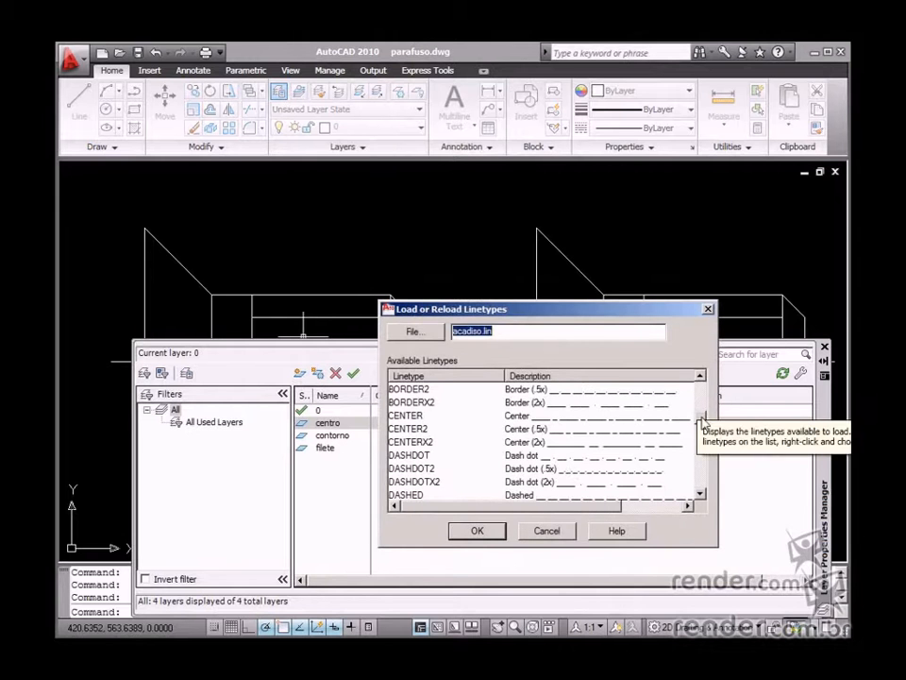
click(477, 530)
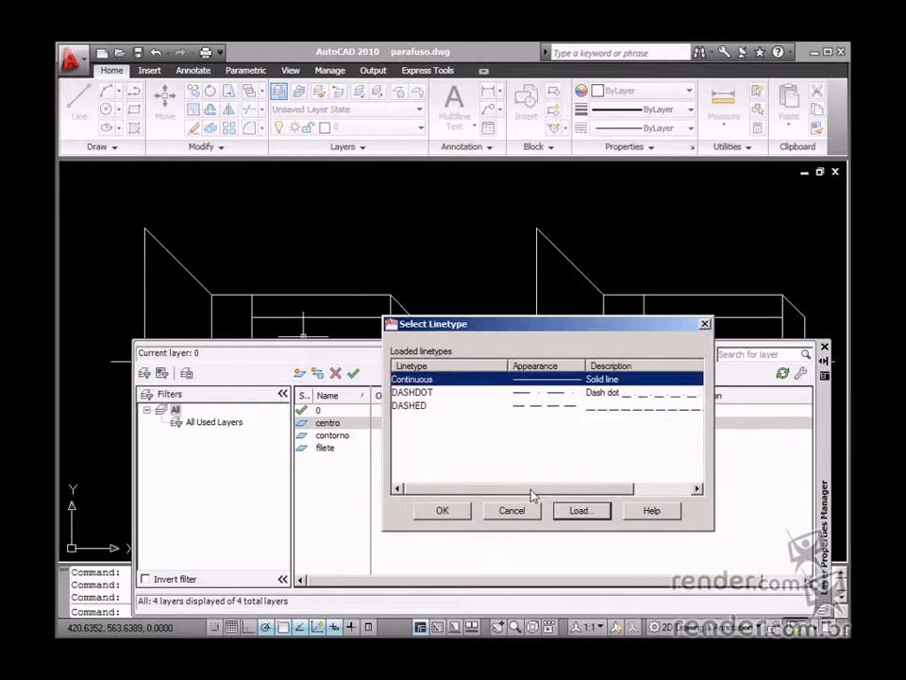
click(442, 509)
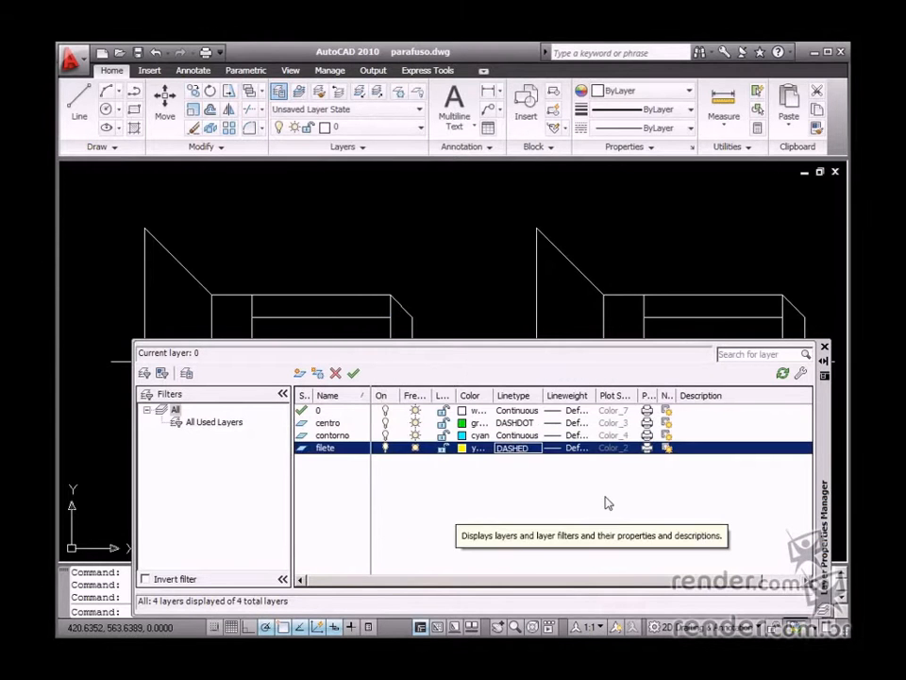
mouse_move(420, 492)
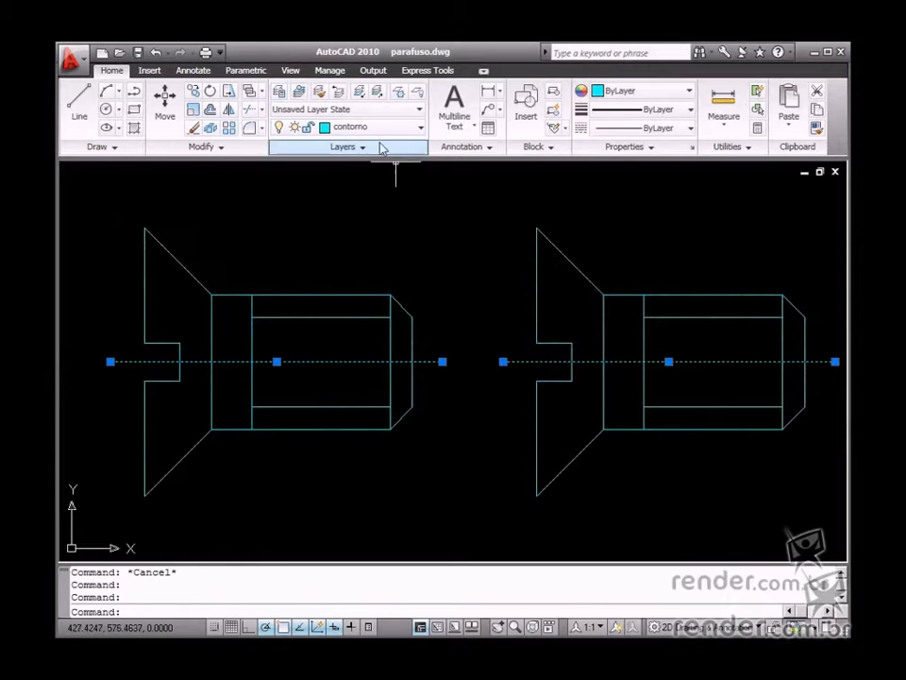
Move the axis lines onto layer centro and the thread lines onto filete.
text(centro)
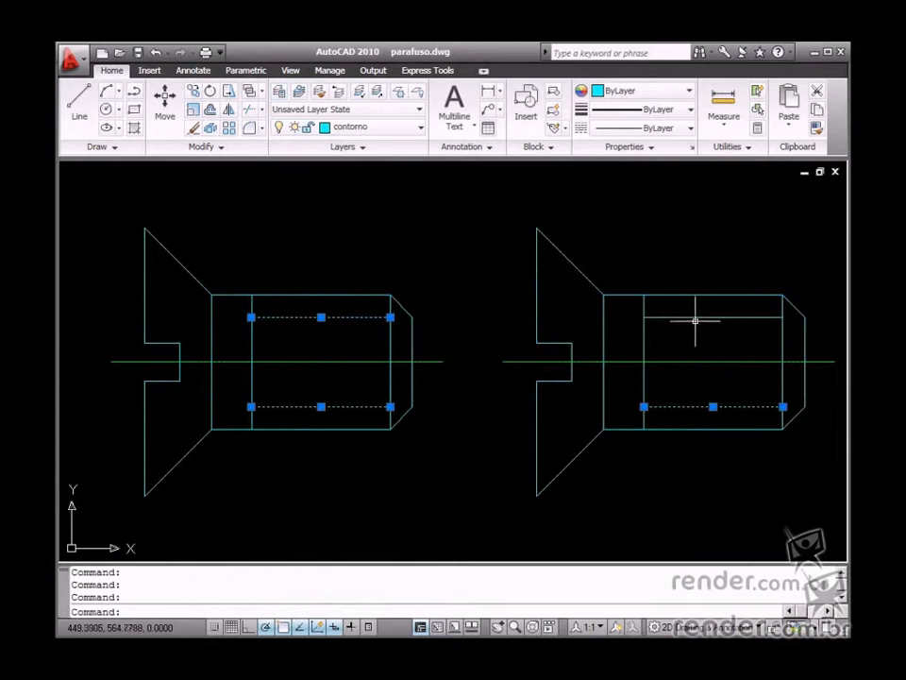
click(418, 126)
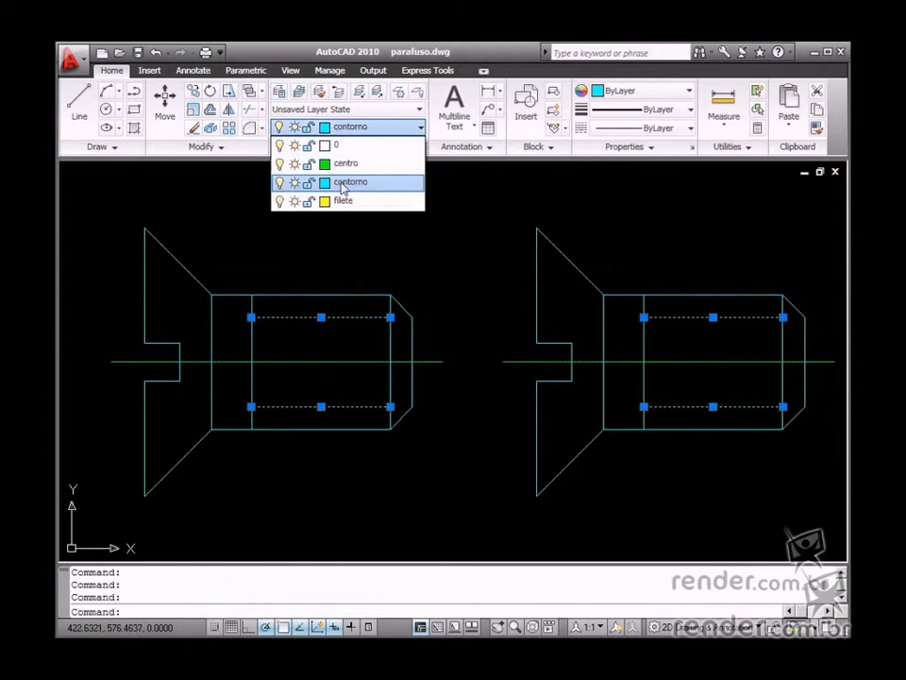
click(350, 126)
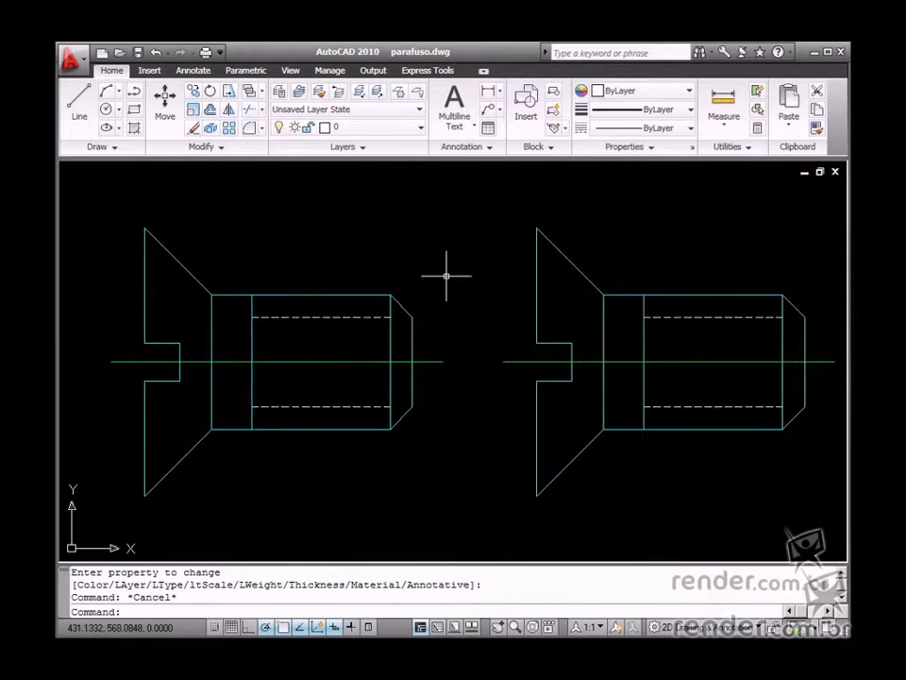
mouse_move(423, 273)
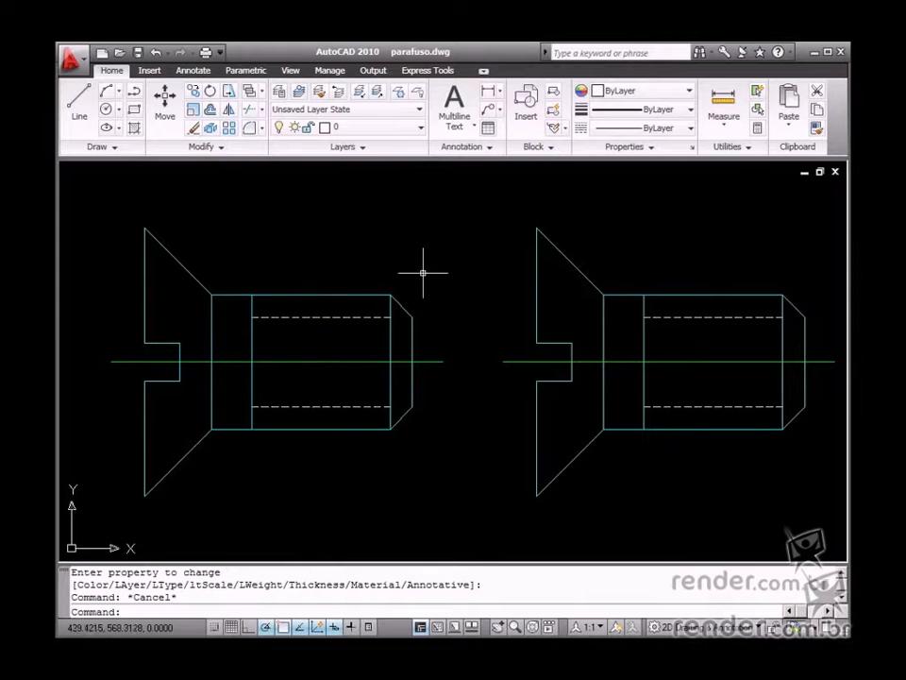
mouse_move(263, 257)
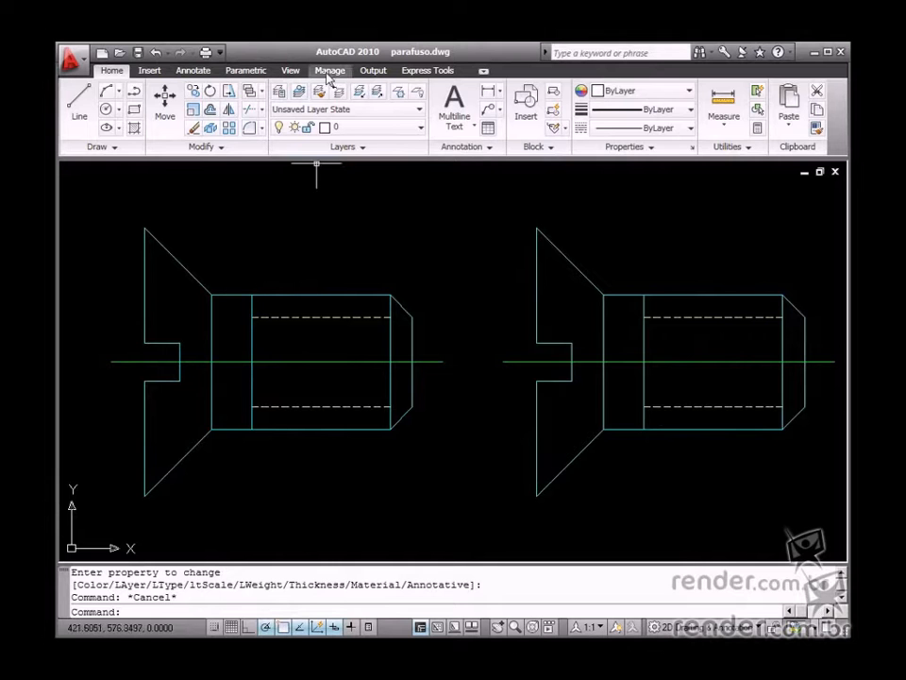
Show the Manage ribbon with the def_layer recorded action.
click(330, 70)
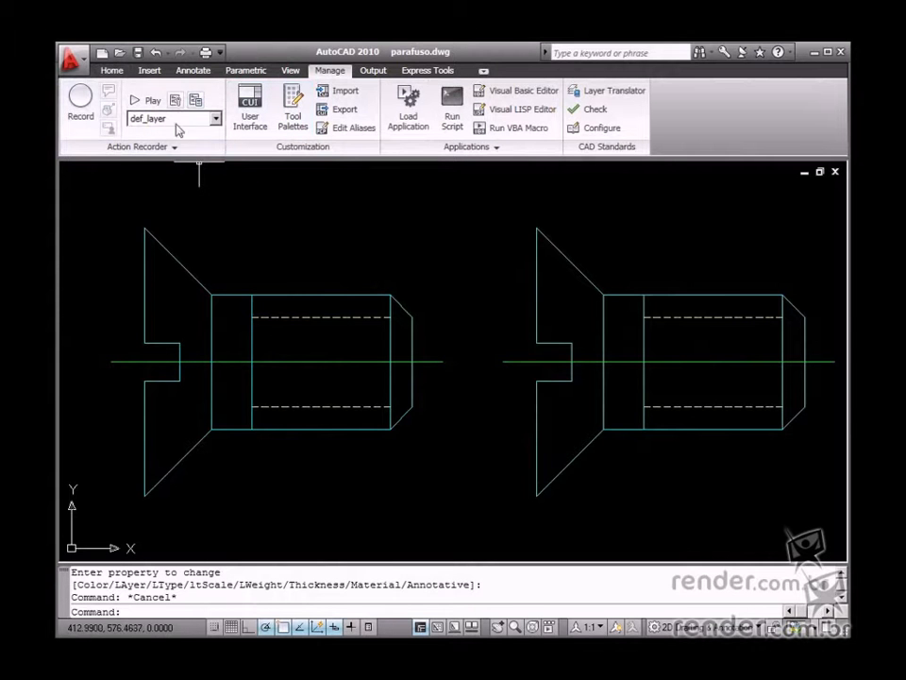
mouse_move(162, 123)
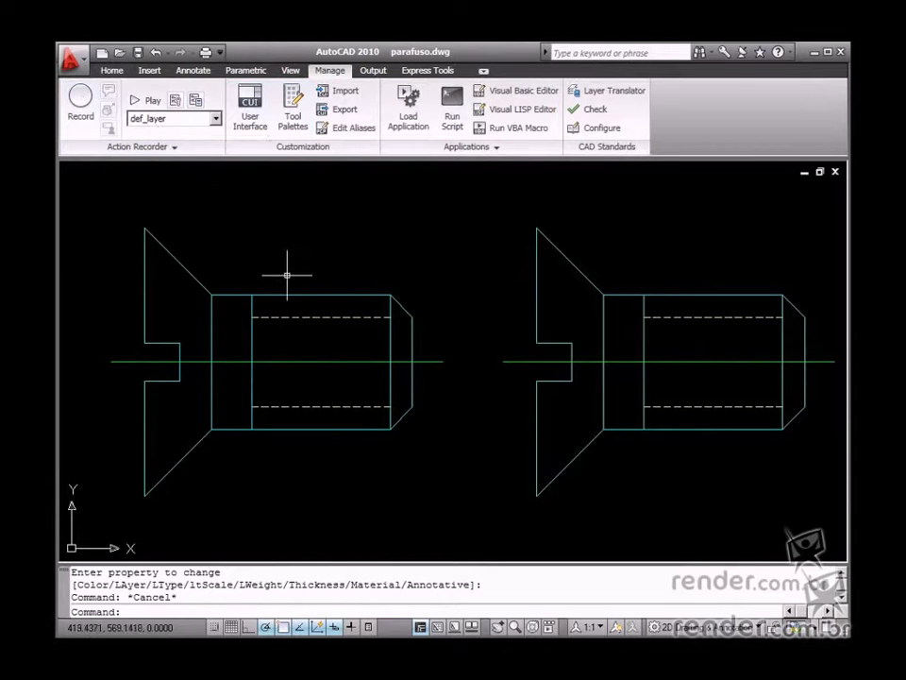
mouse_move(272, 275)
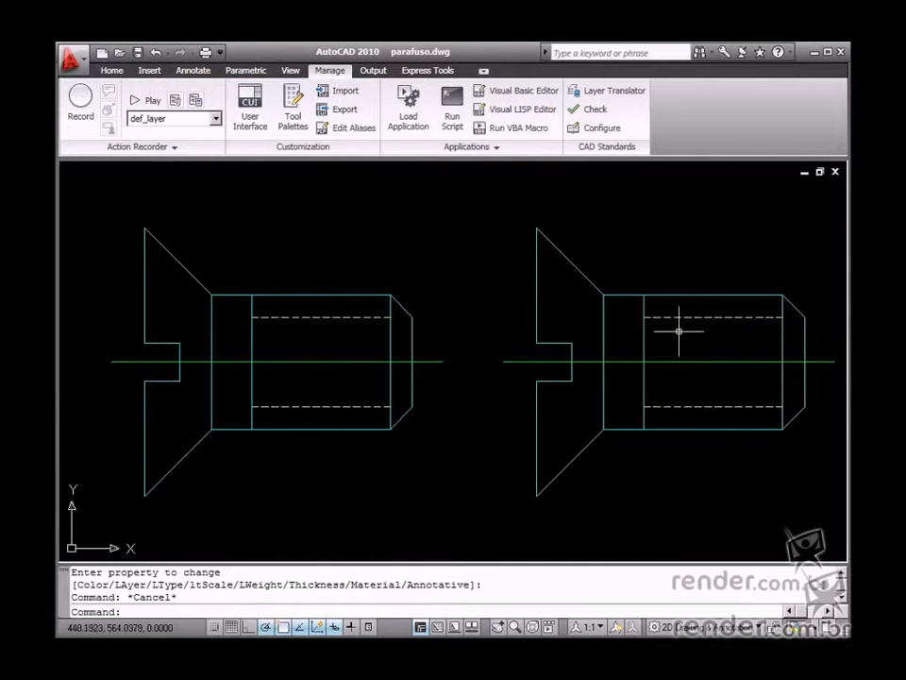
mouse_move(371, 467)
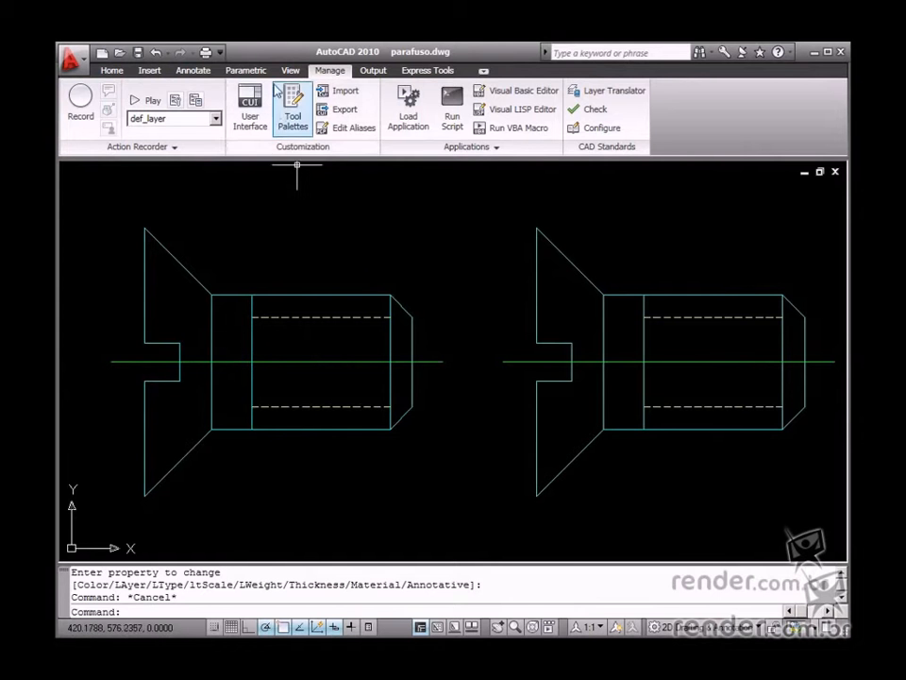
Switch to the Parametric ribbon to display the constraint tools.
click(246, 70)
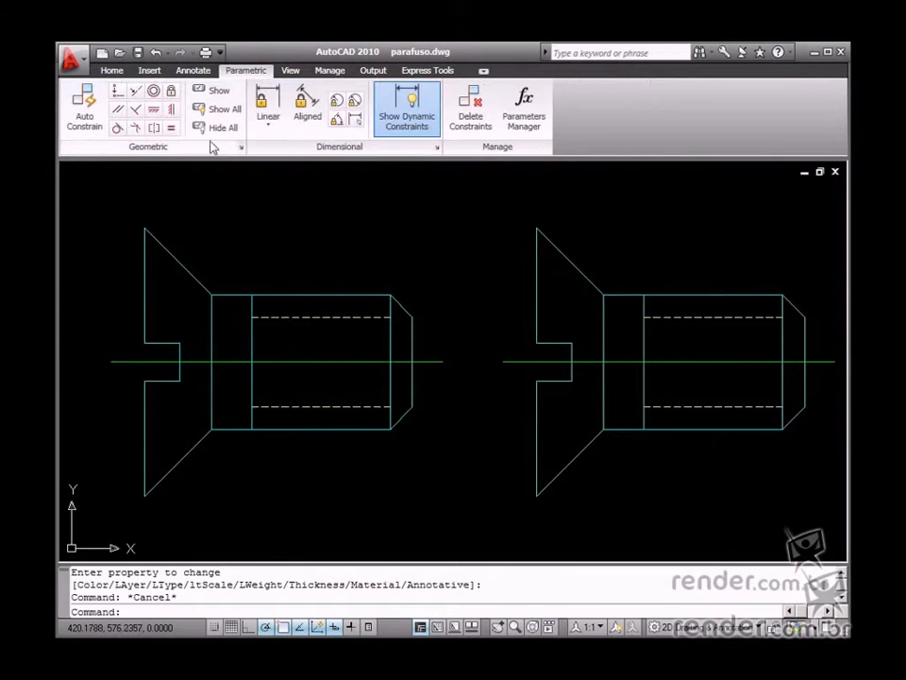
mouse_move(380, 191)
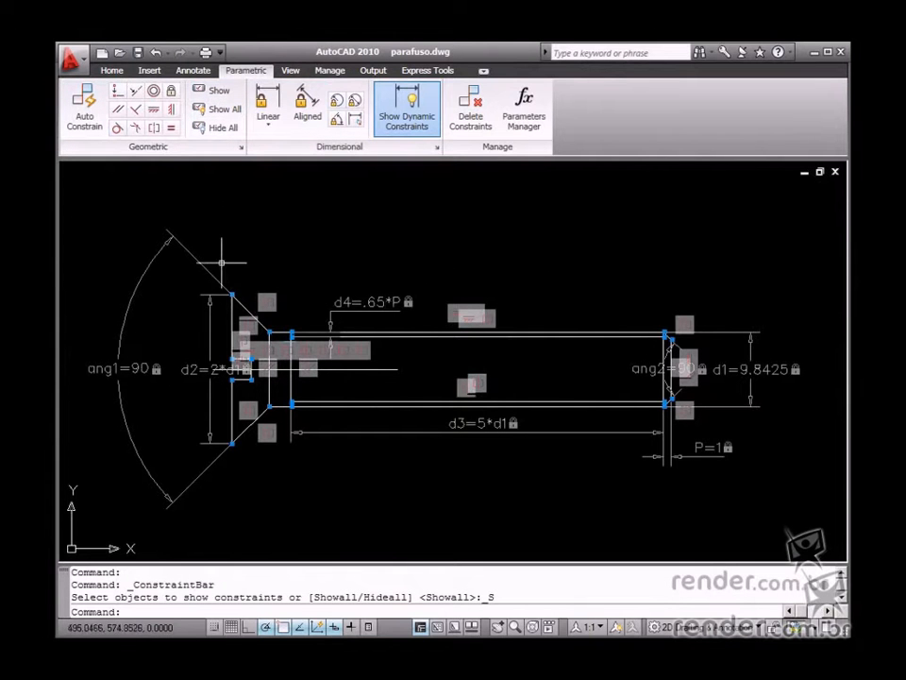
Hide all geometric constraint icons on the screw drawing.
click(223, 128)
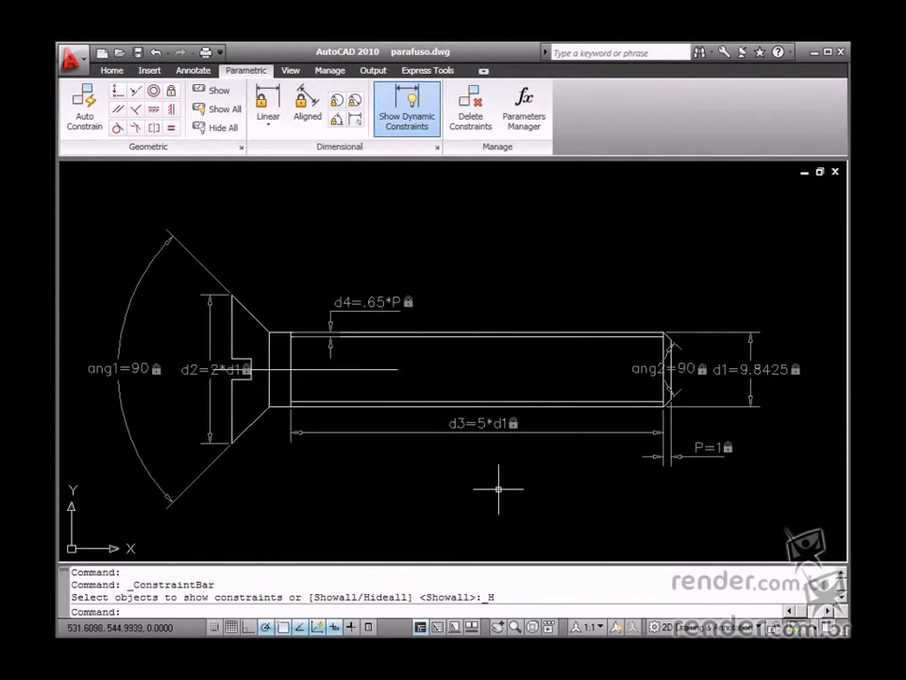
mouse_move(755, 368)
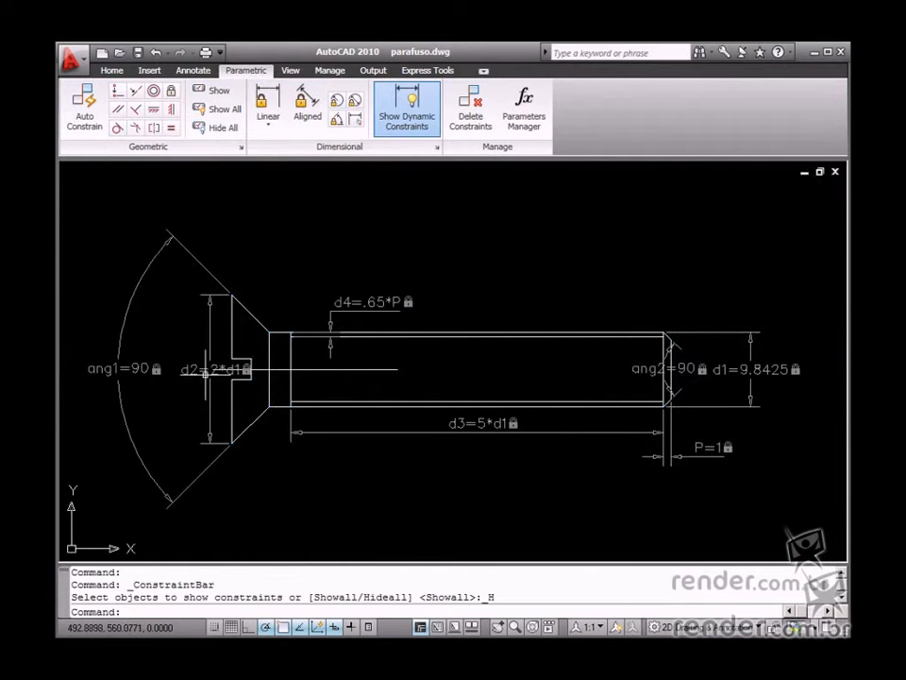
mouse_move(404, 307)
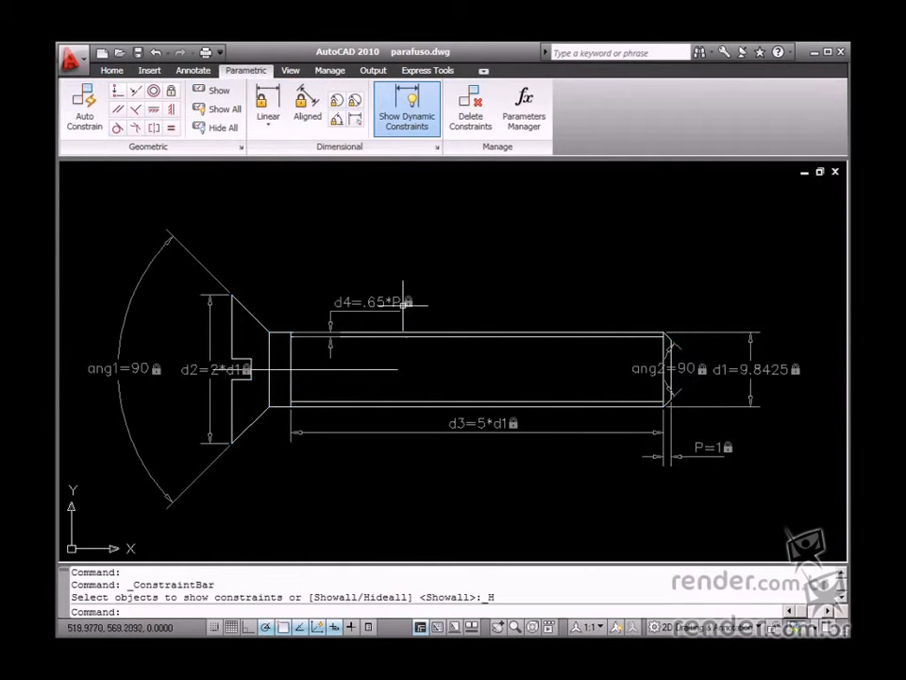
mouse_move(456, 349)
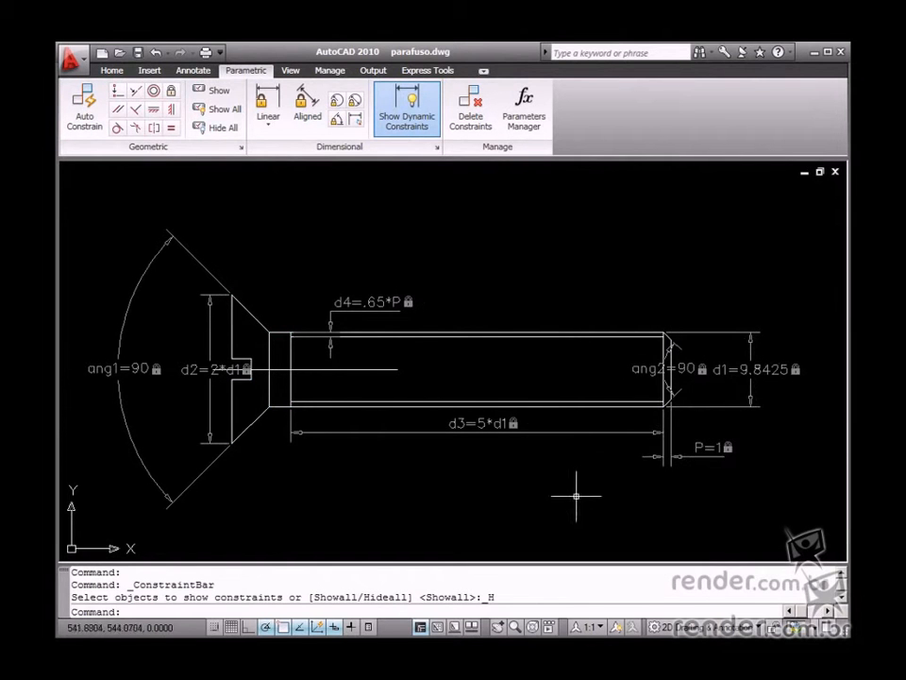
mouse_move(349, 416)
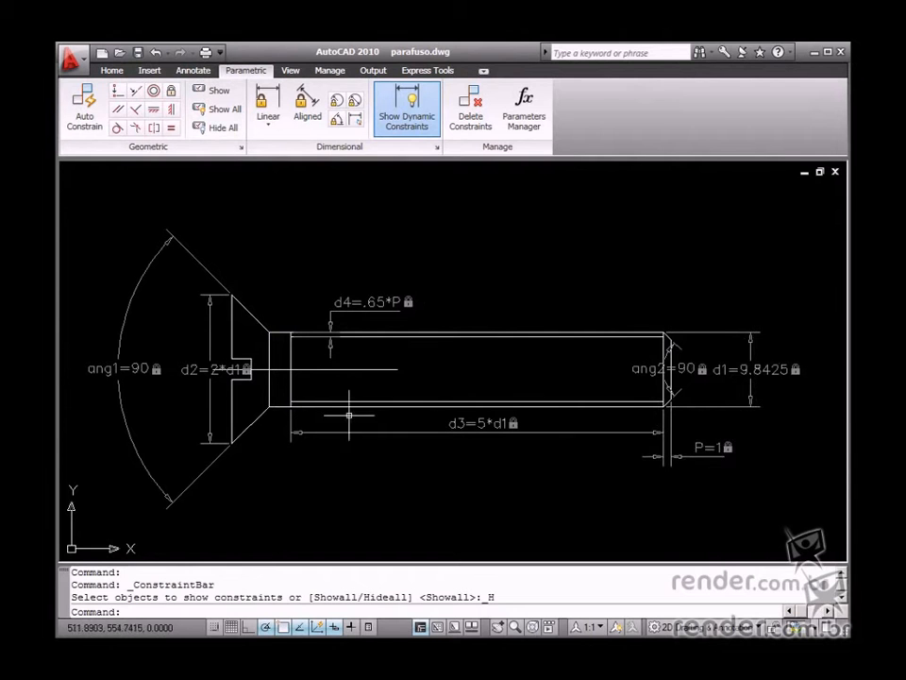
mouse_move(755, 382)
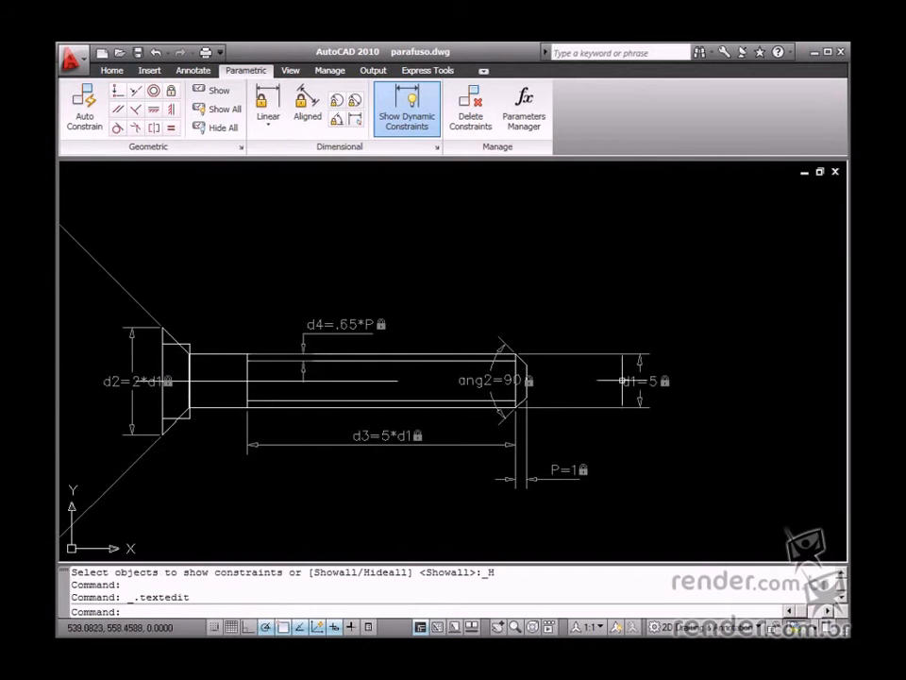
Edit the d1 dimensional constraint to 8 so the screw resizes.
double_click(640, 381)
text(8)
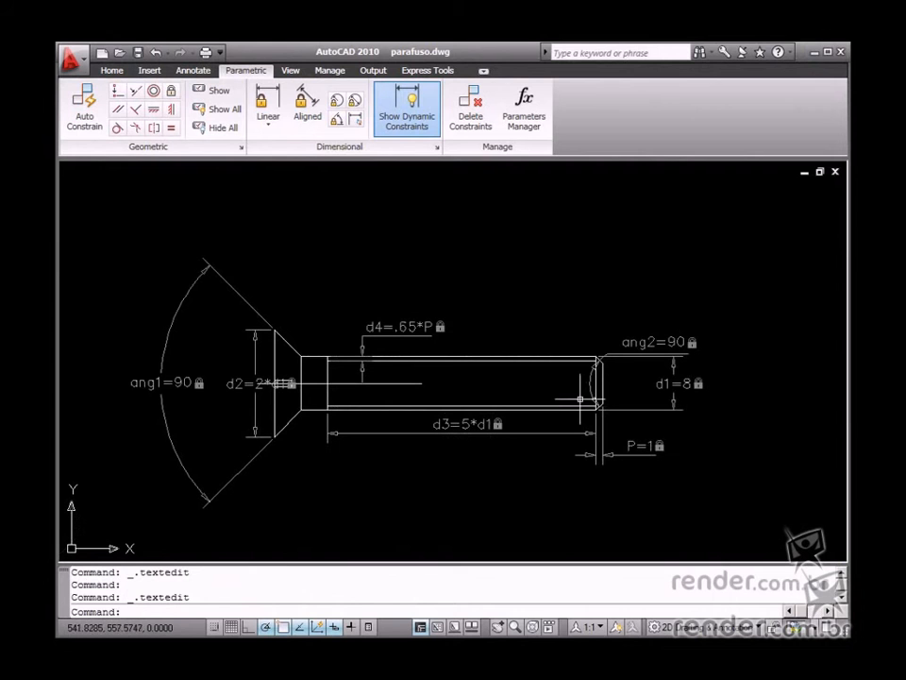
mouse_move(562, 404)
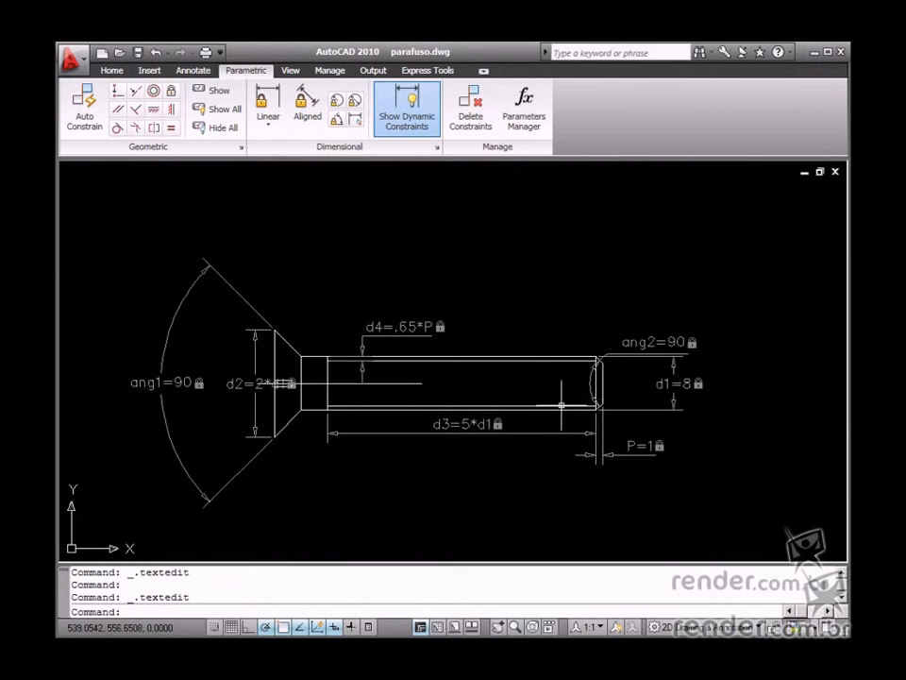
mouse_move(543, 441)
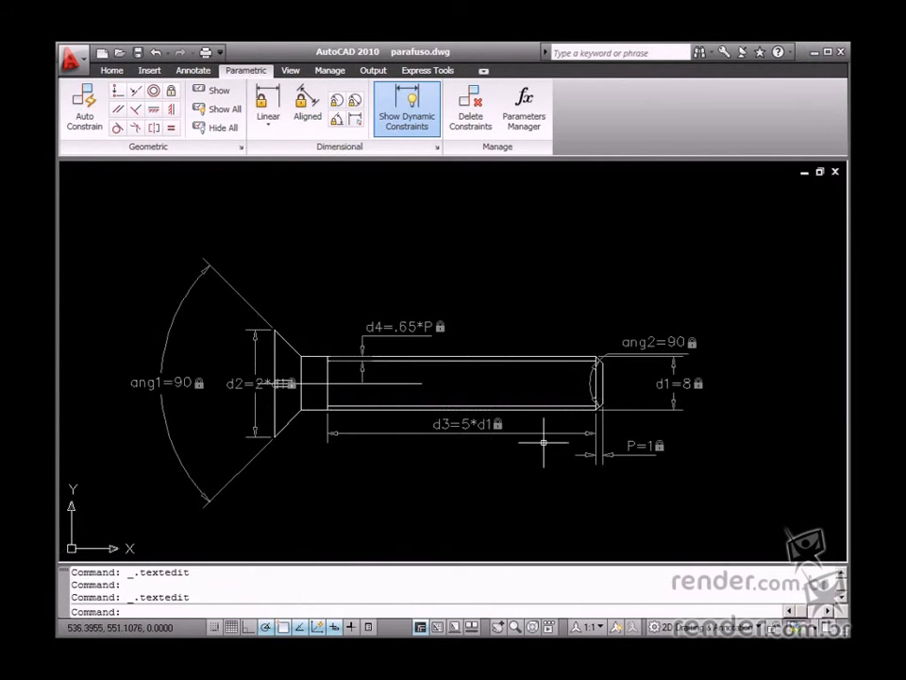
mouse_move(544, 443)
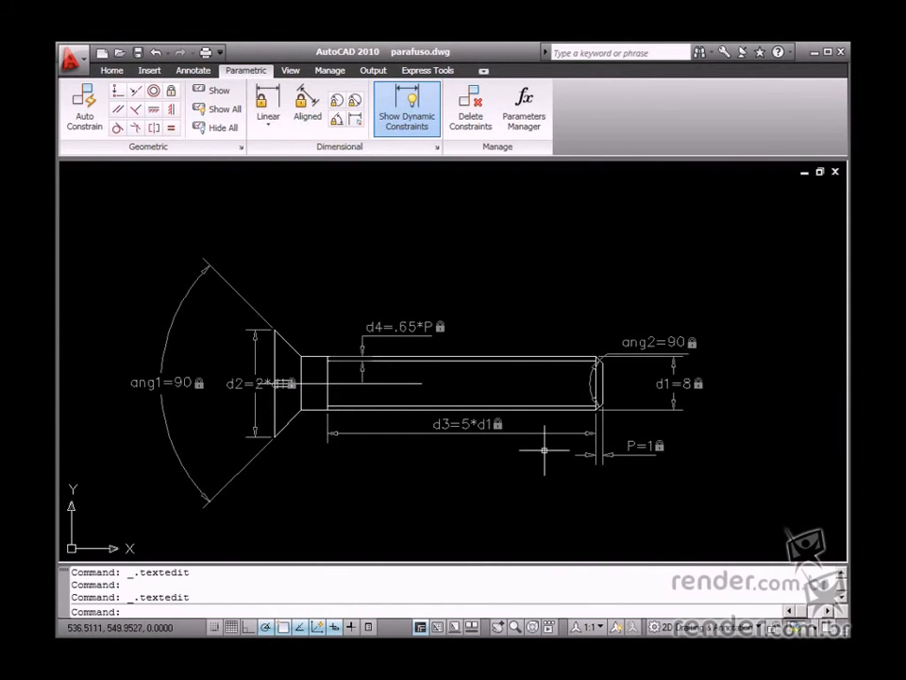
mouse_move(510, 411)
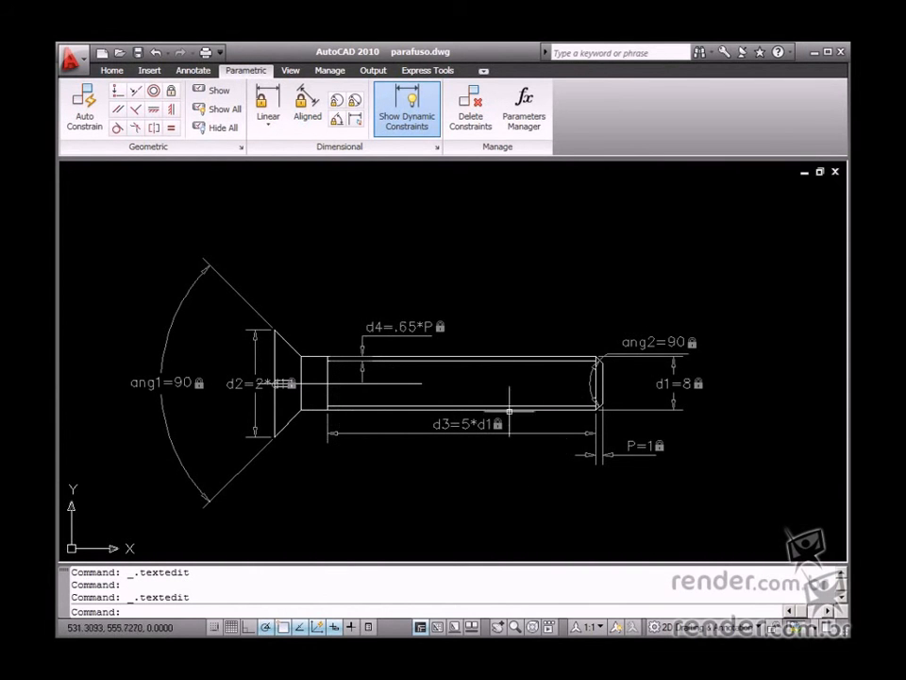
mouse_move(389, 415)
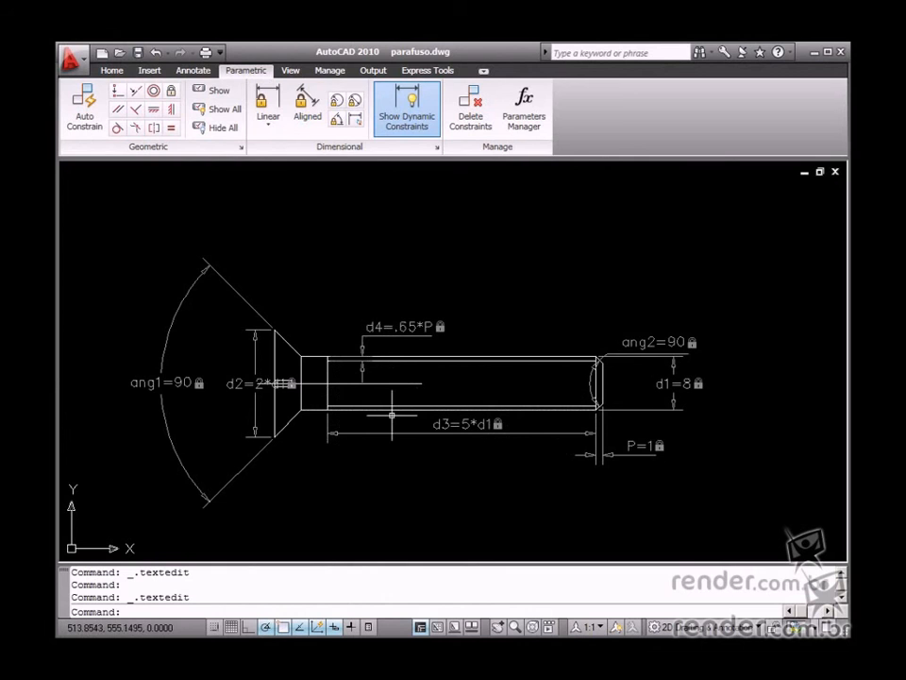